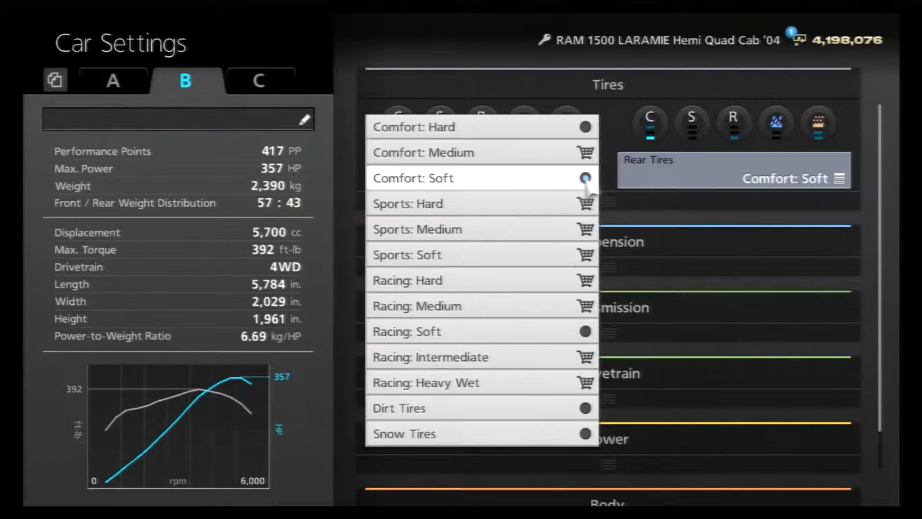
# - Fit Comfort: Hard tires on the rear to match the front
pyautogui.click(413, 127)
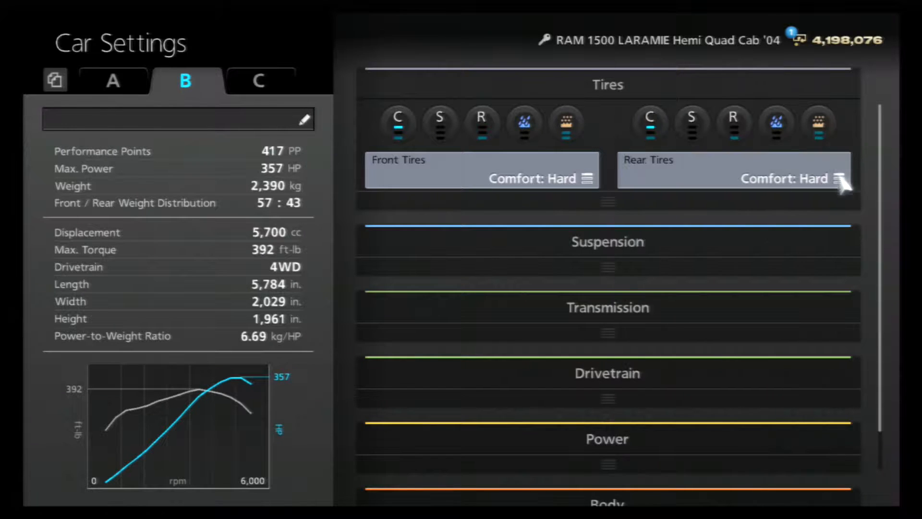
pyautogui.click(607, 241)
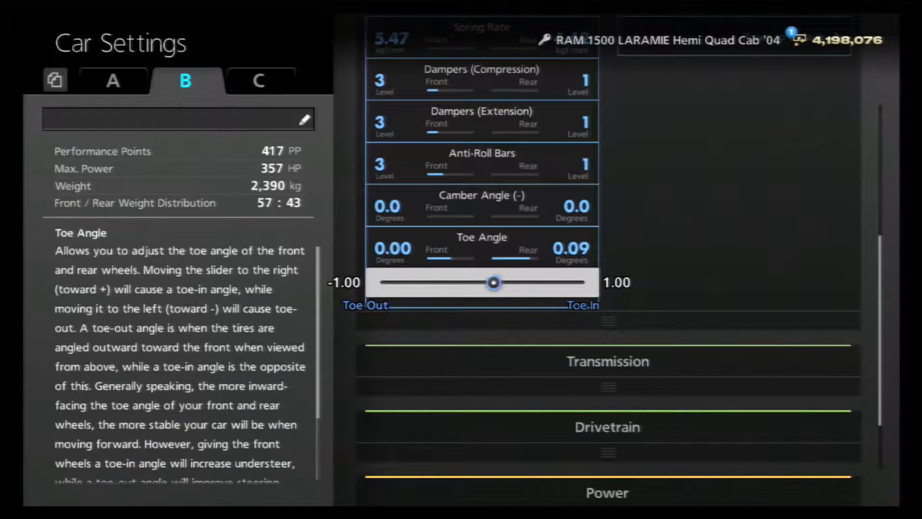
# - Bring the rear toe angle slider back to 0.00
pyautogui.moveTo(493, 283); pyautogui.dragTo(479, 282)
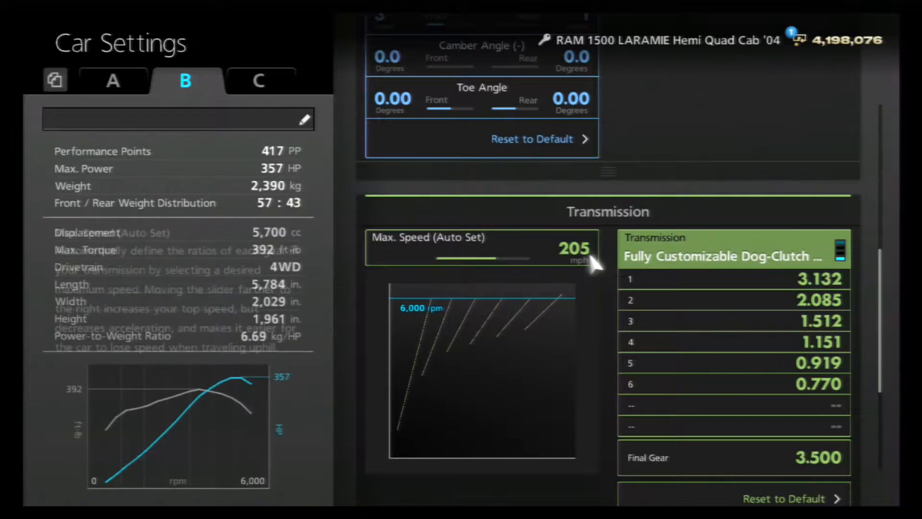
# - Move down past Transmission's 205 mph top speed to the Drivetrain section
pyautogui.scroll(-3)
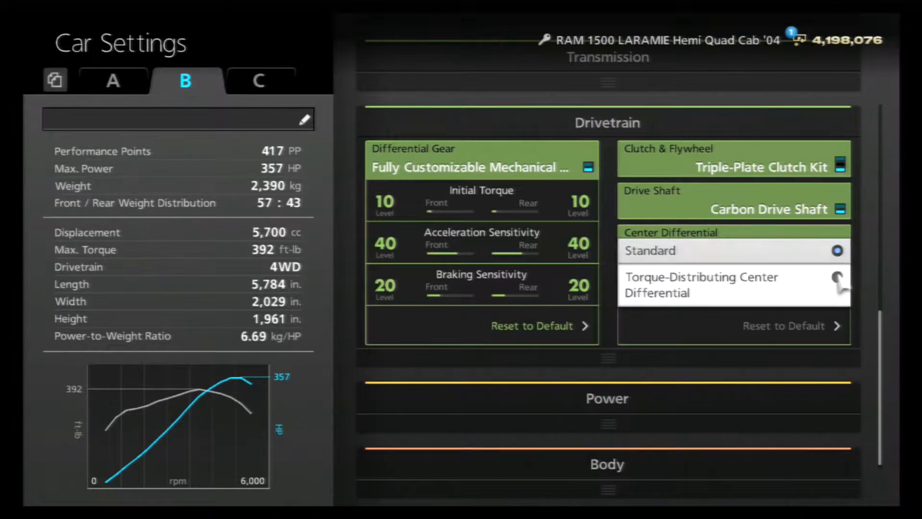
# - Fit the torque-distributing center differential and raise LSD acceleration sensitivity to 60
pyautogui.click(701, 284)
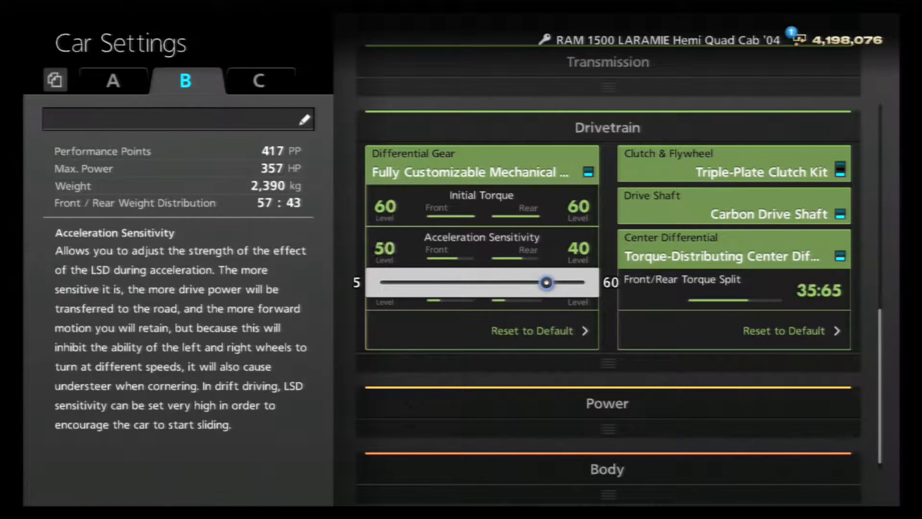
pyautogui.moveTo(545, 283); pyautogui.dragTo(537, 282)
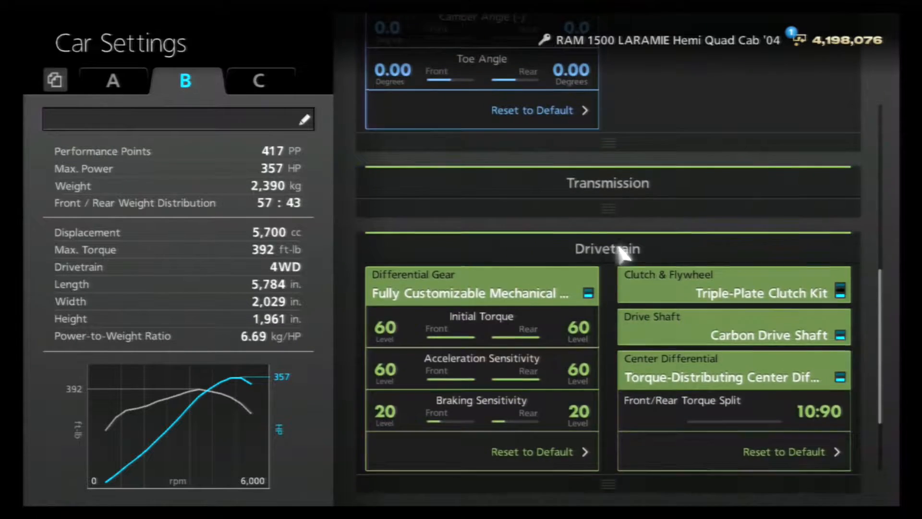
pyautogui.scroll(-3)
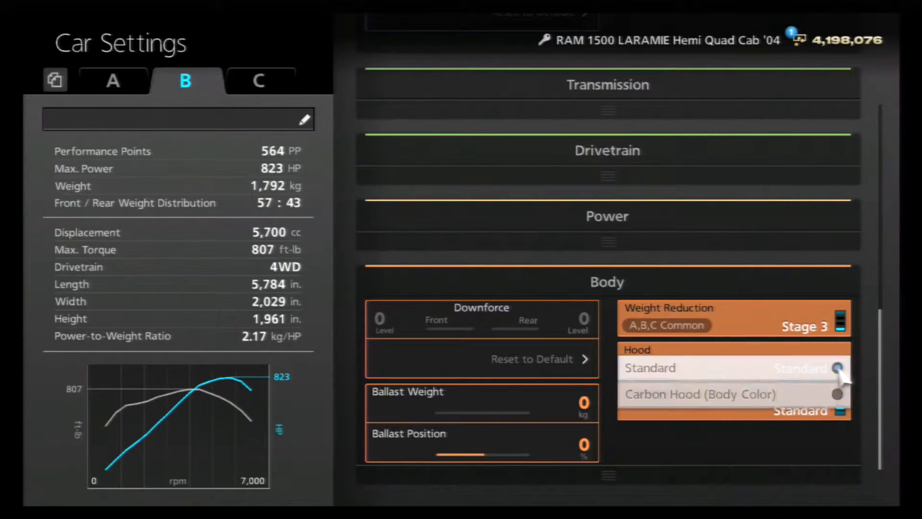
# - Fit the carbon hood in body color and keep ballast weight at 0
pyautogui.click(700, 394)
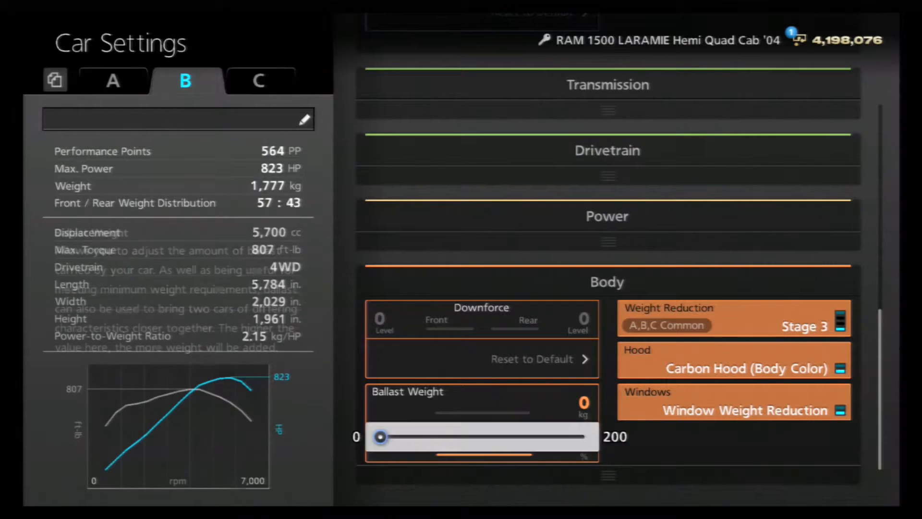
pyautogui.moveTo(381, 436); pyautogui.dragTo(410, 436)
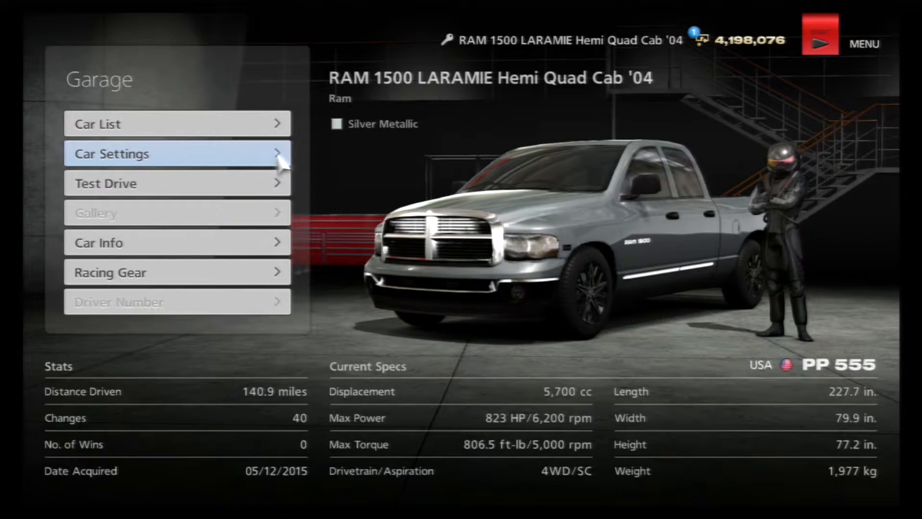
# - Start a test drive to take the tuned RAM 1500 onto the track
pyautogui.click(106, 183)
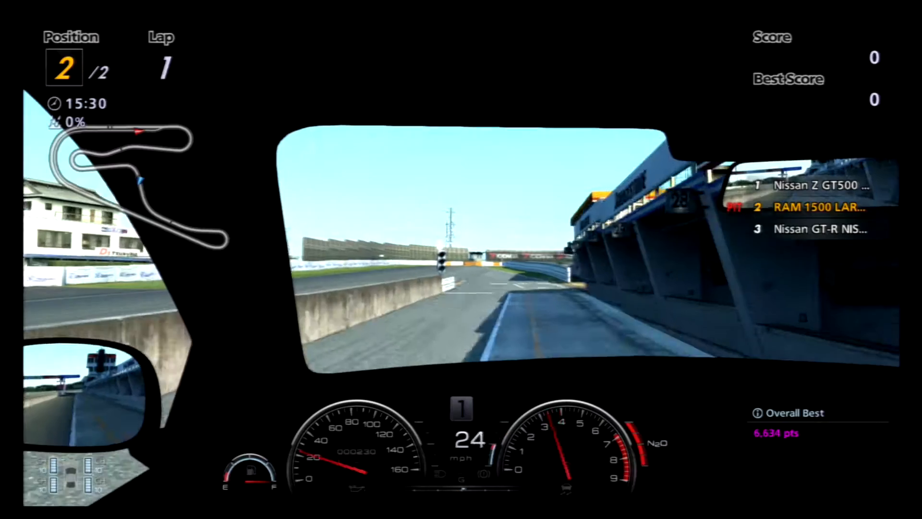